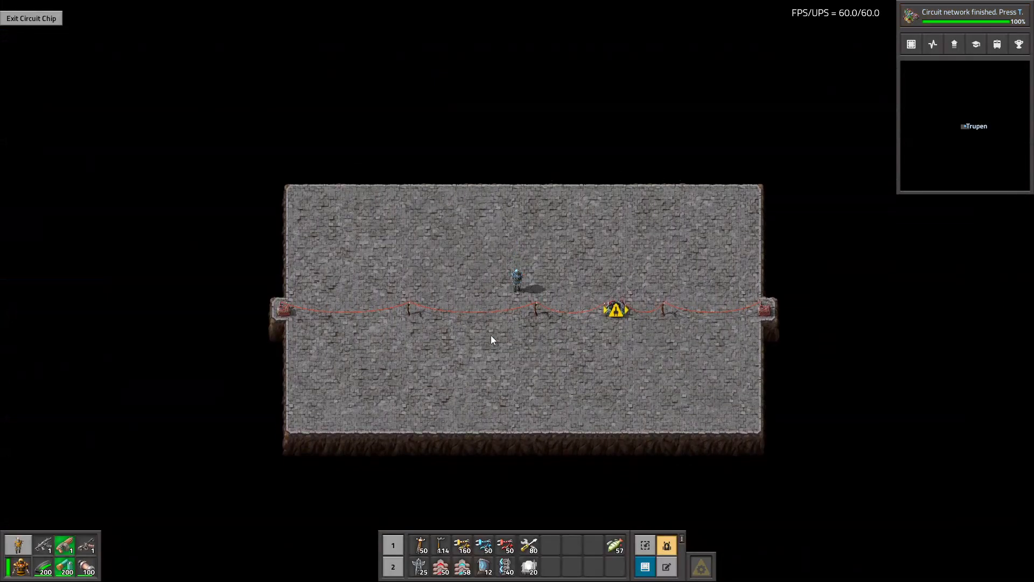
# Open the chip's arithmetic combinator settings showing input times 50 output to N.
pyautogui.scroll(-3)
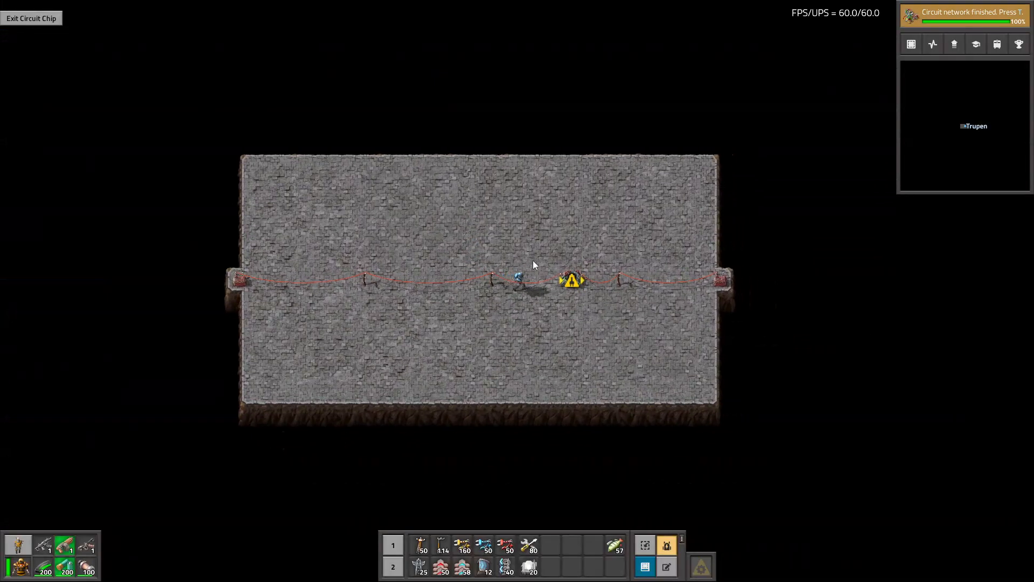
pyautogui.press('e')
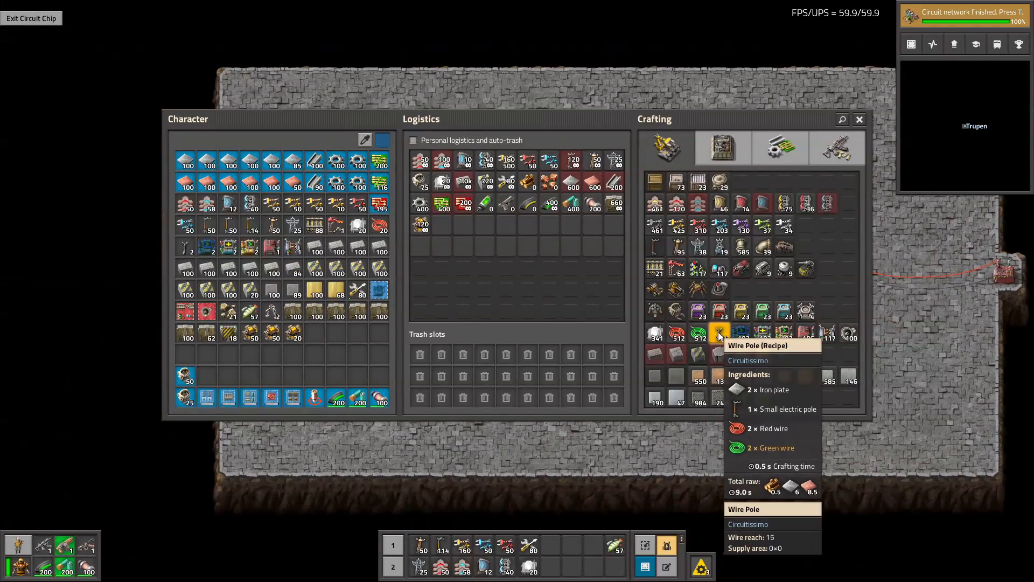
pyautogui.moveTo(393, 247)
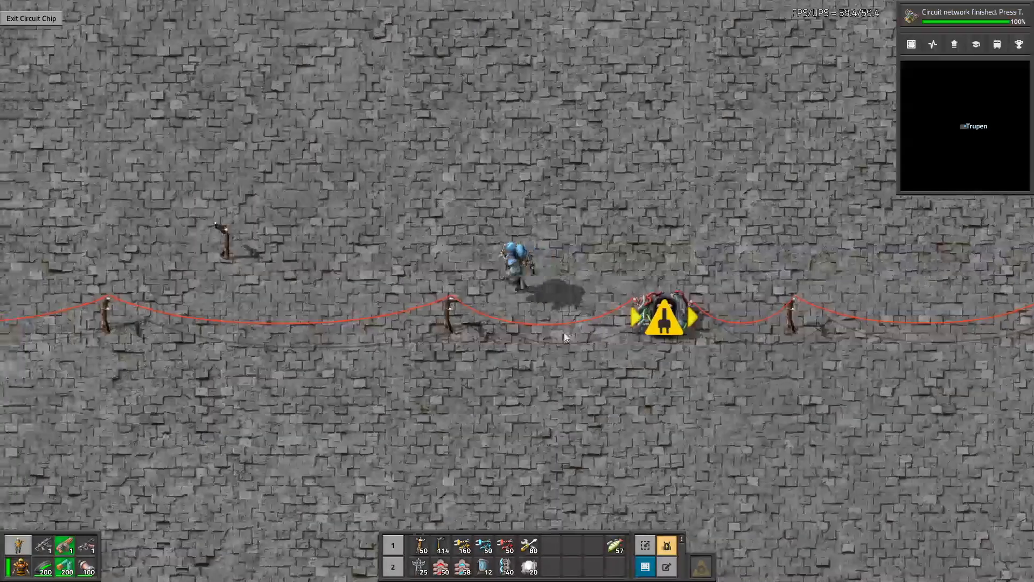
pyautogui.scroll(-3)
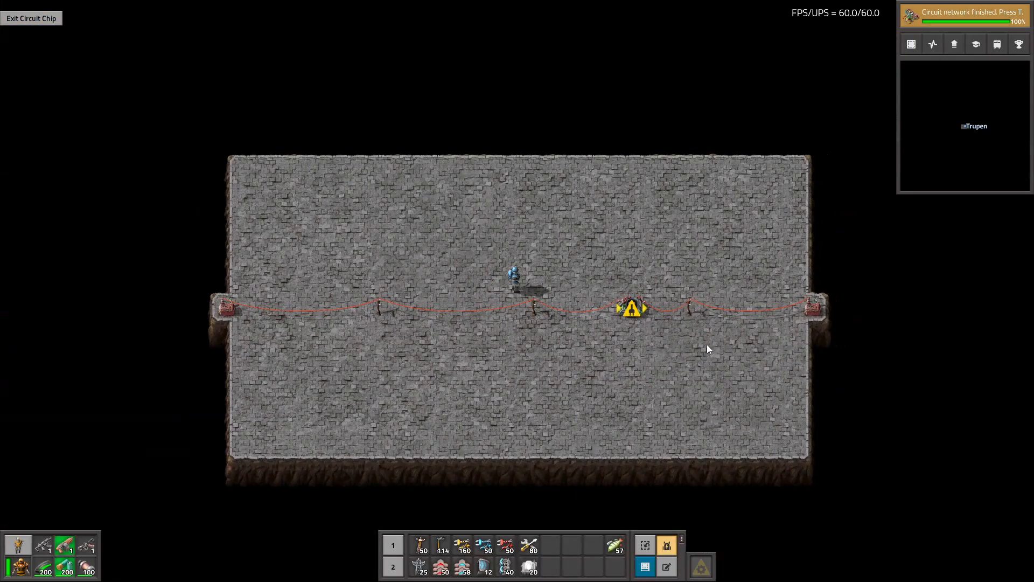
pyautogui.scroll(3)
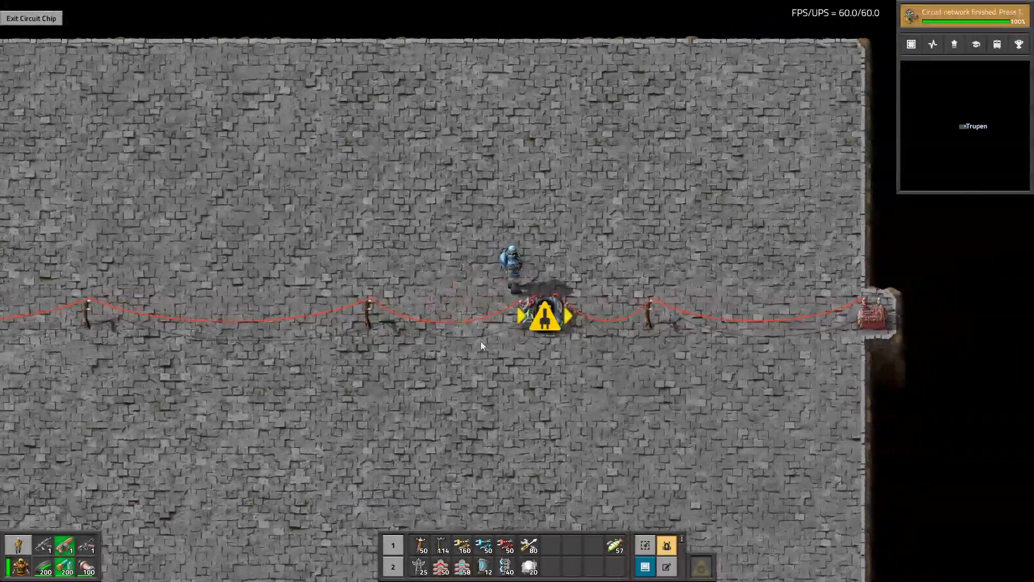
pyautogui.click(541, 315)
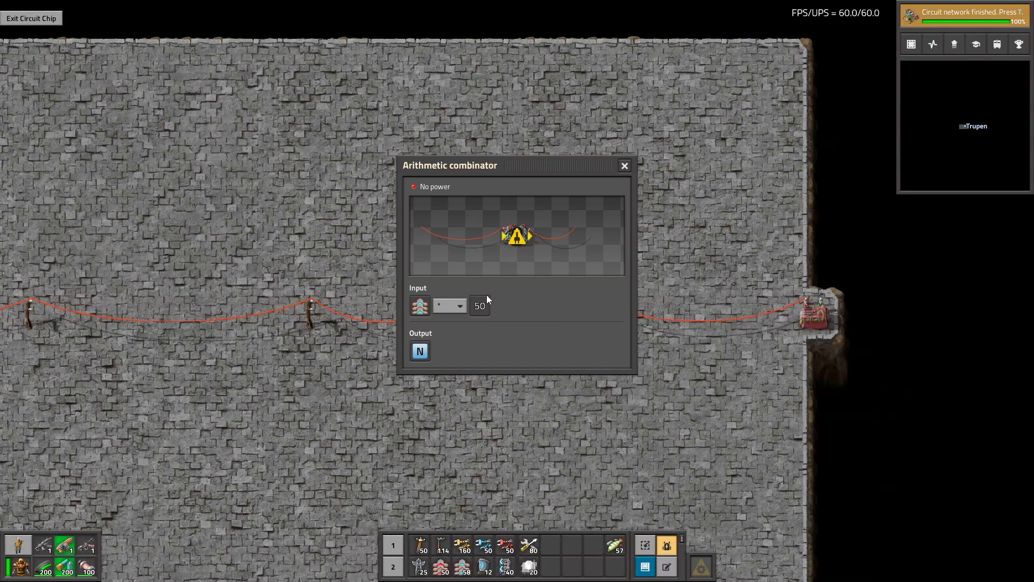
pyautogui.moveTo(419, 350)
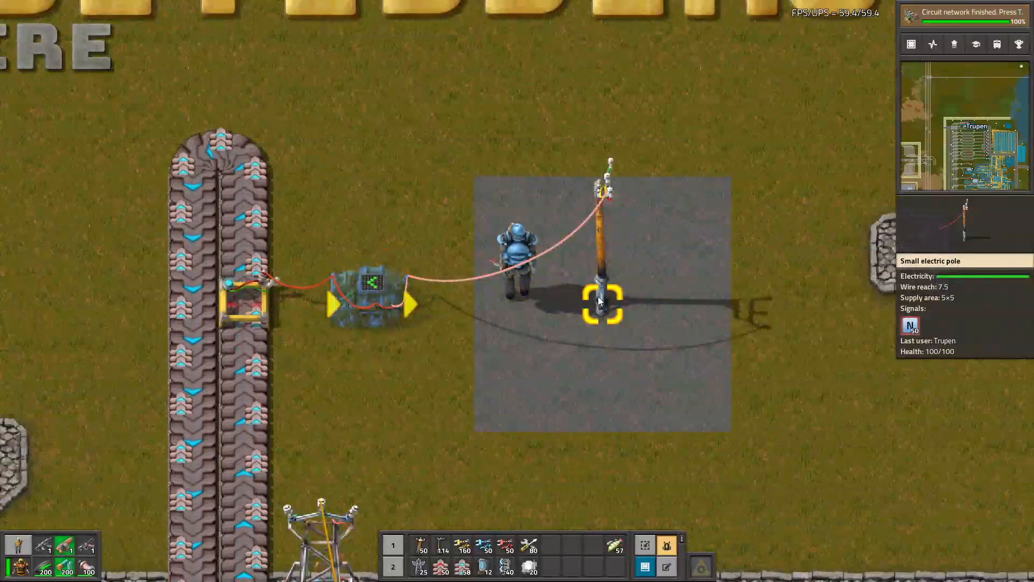
# Close the combinator window to view its details: no power, 1.0 kW consumption.
pyautogui.press('e')
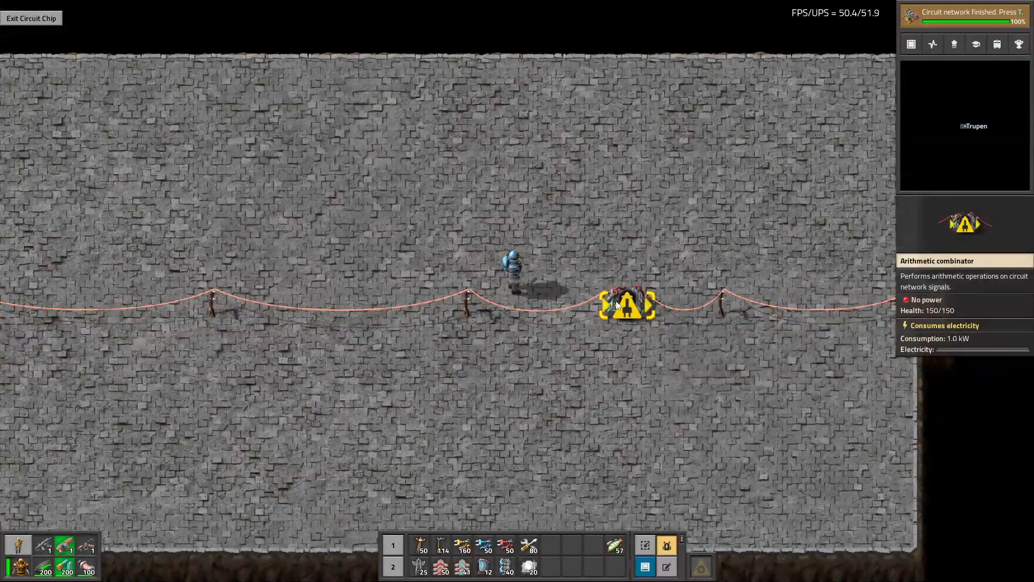
# Exit the circuit chip and zoom out to see it wired to a small pole.
pyautogui.click(30, 18)
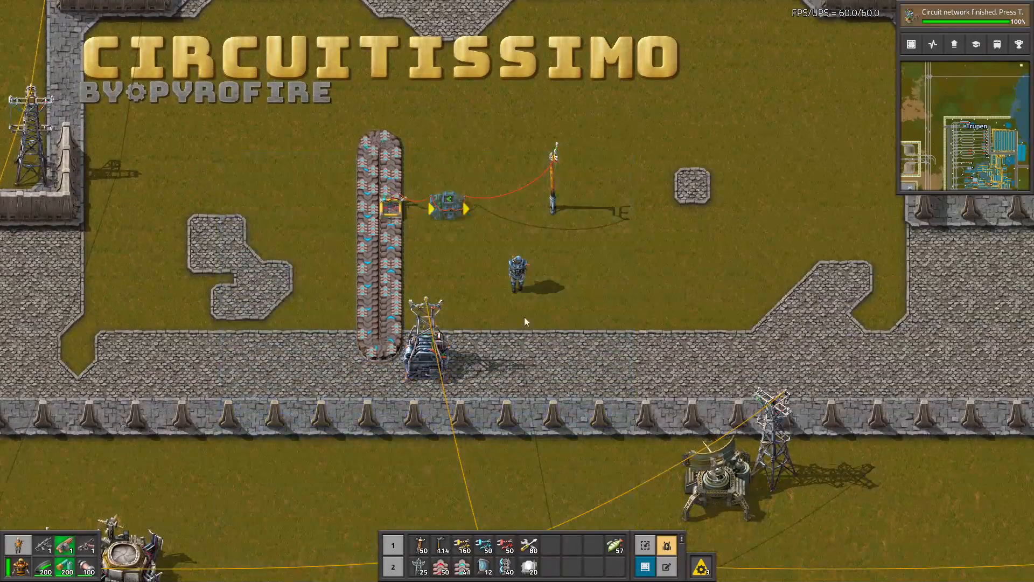
pyautogui.scroll(-3)
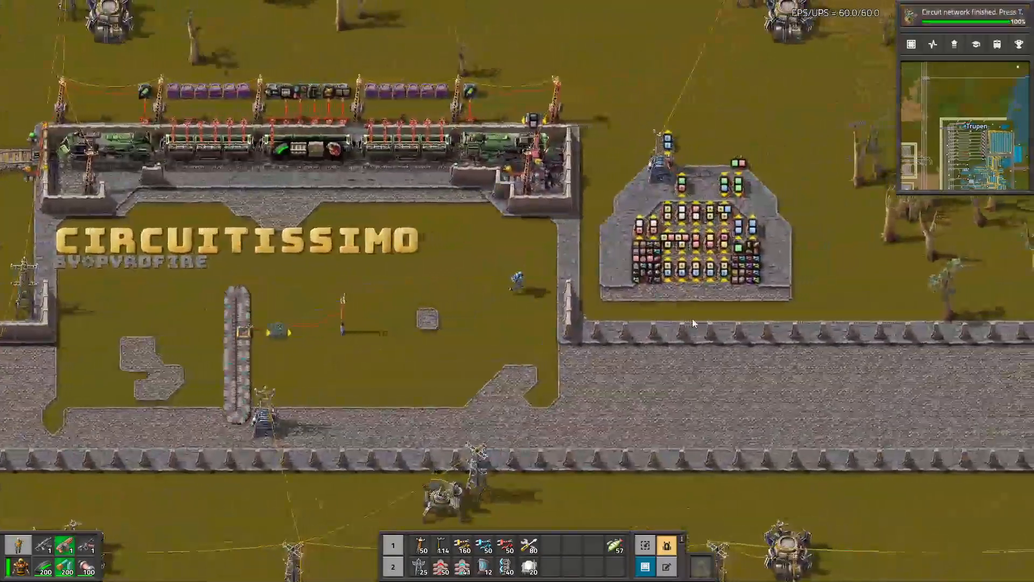